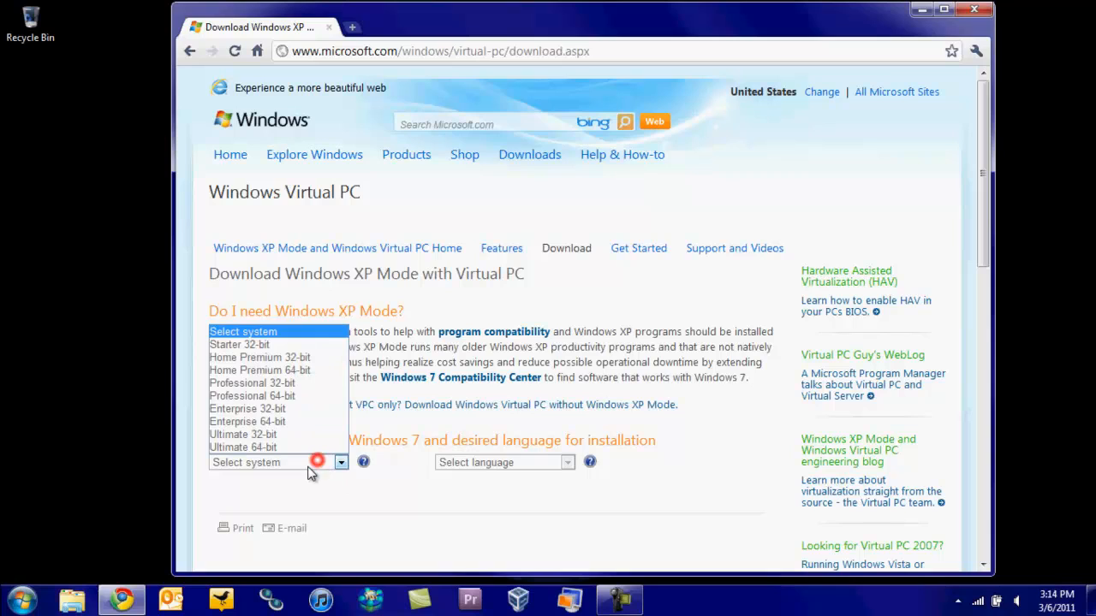
Choose the Windows 7 Ultimate 64-bit edition and a download language for XP Mode.
left_click(243, 447)
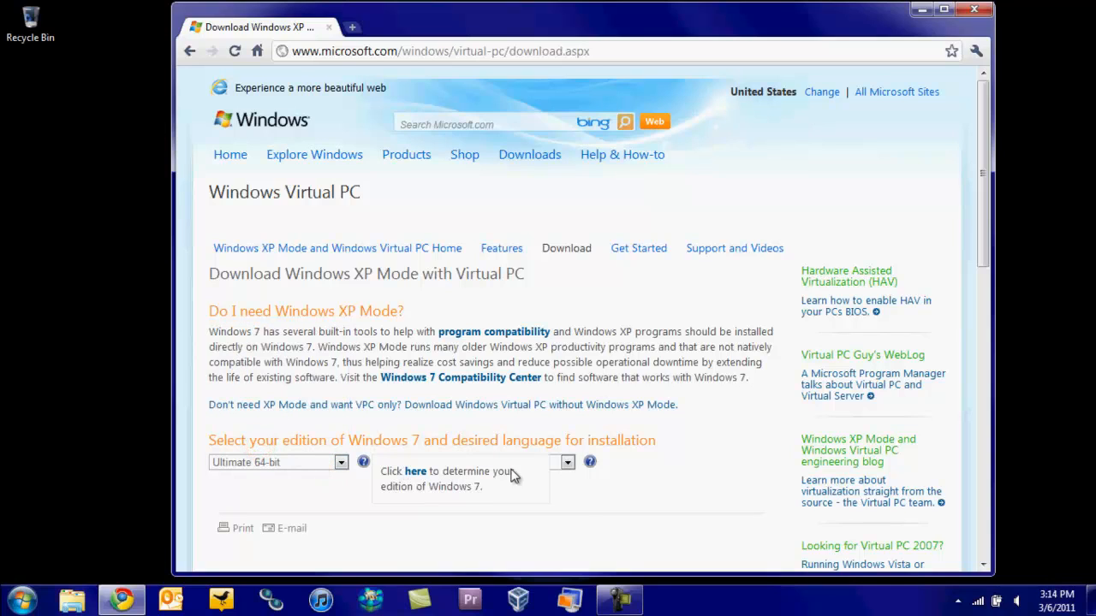
left_click(567, 463)
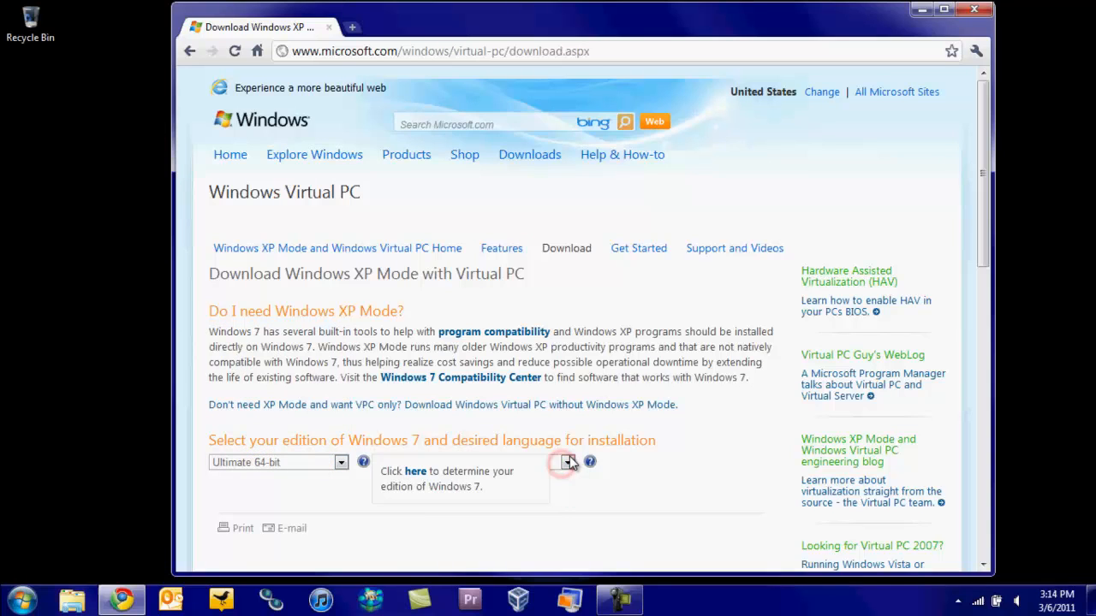
left_click(568, 462)
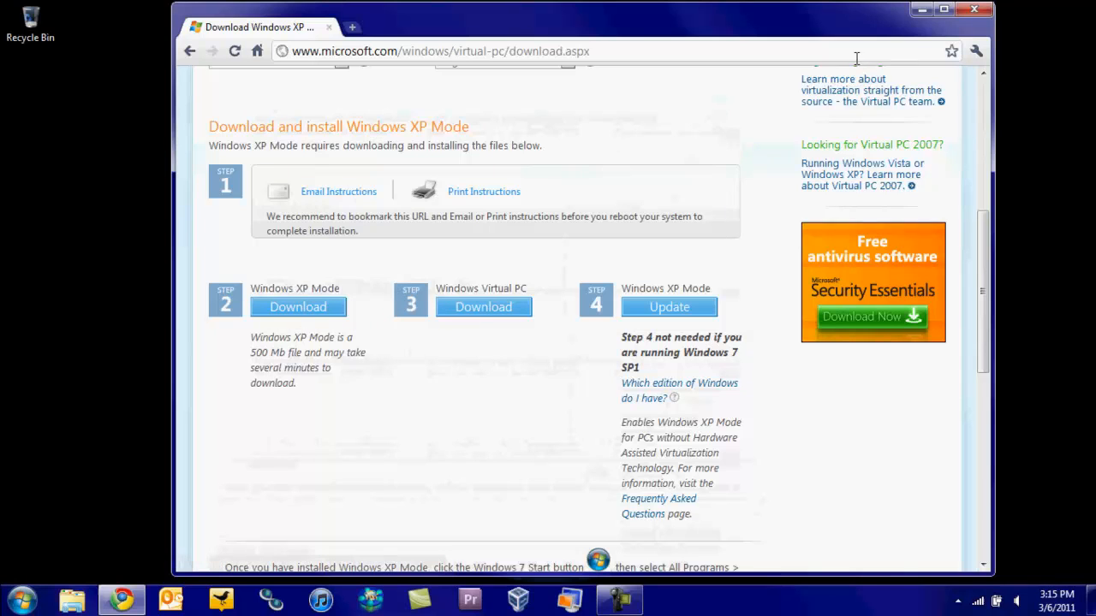
Search Start for 'windows f', confirm Windows Virtual PC is enabled in Windows Features, then cancel.
left_click(973, 10)
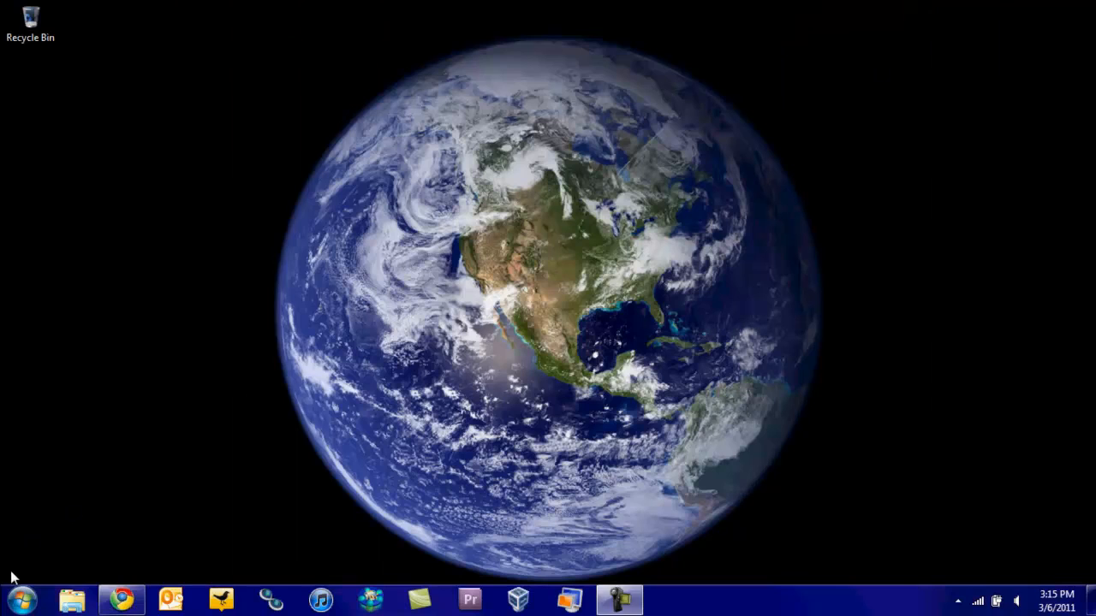
left_click(24, 599)
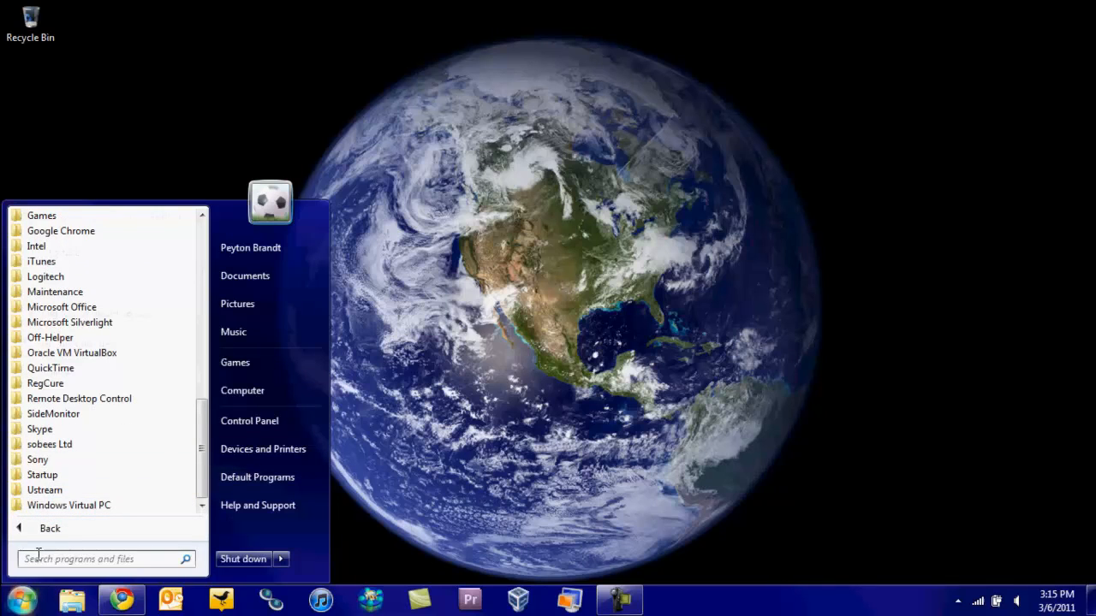
type("windows featu")
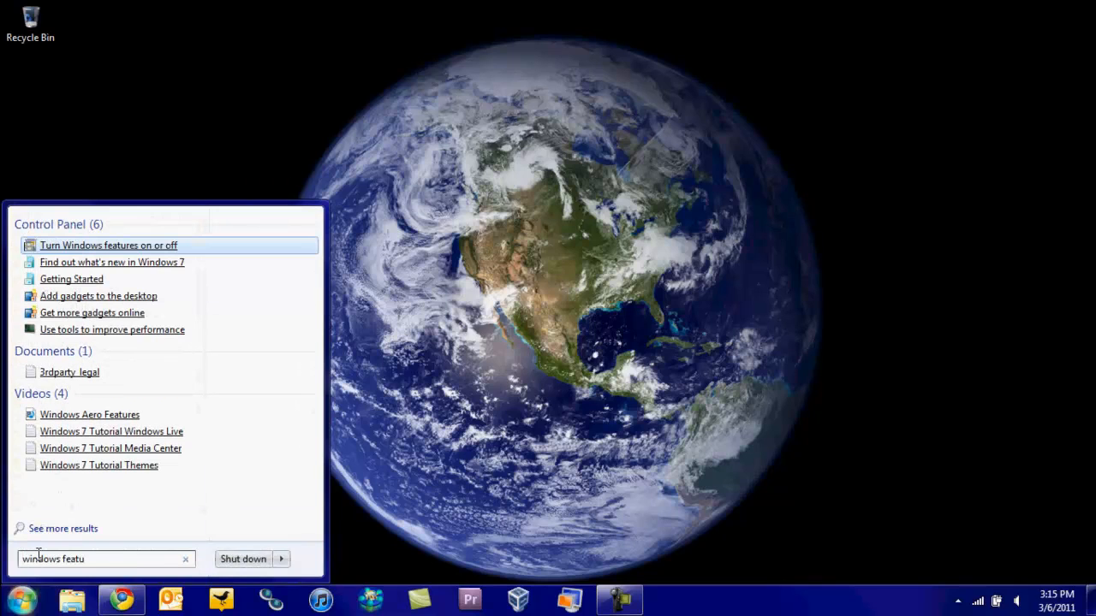
left_click(109, 245)
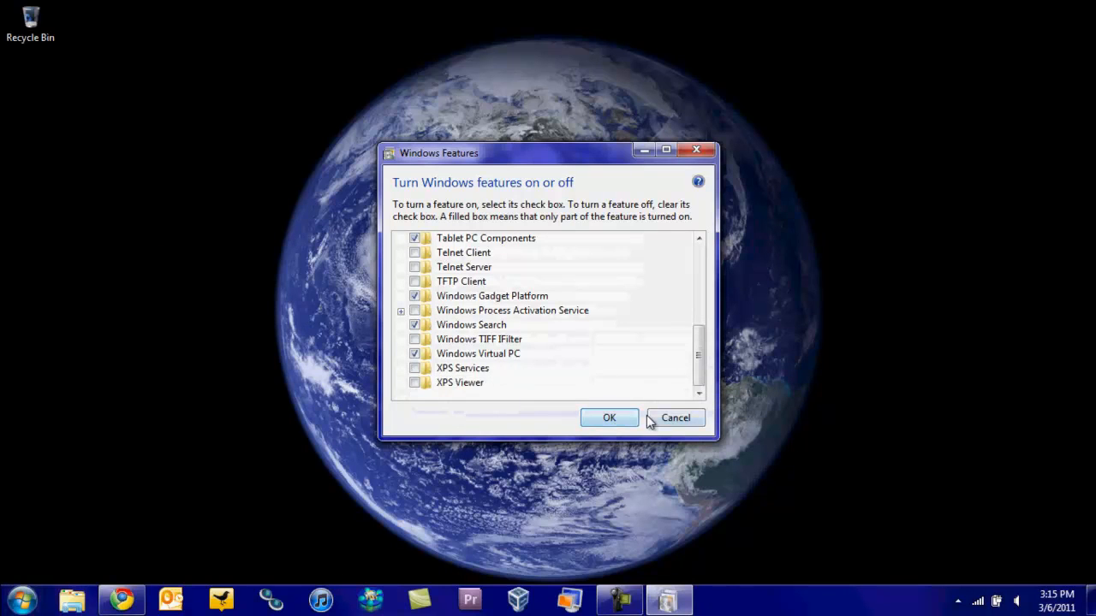
left_click(674, 418)
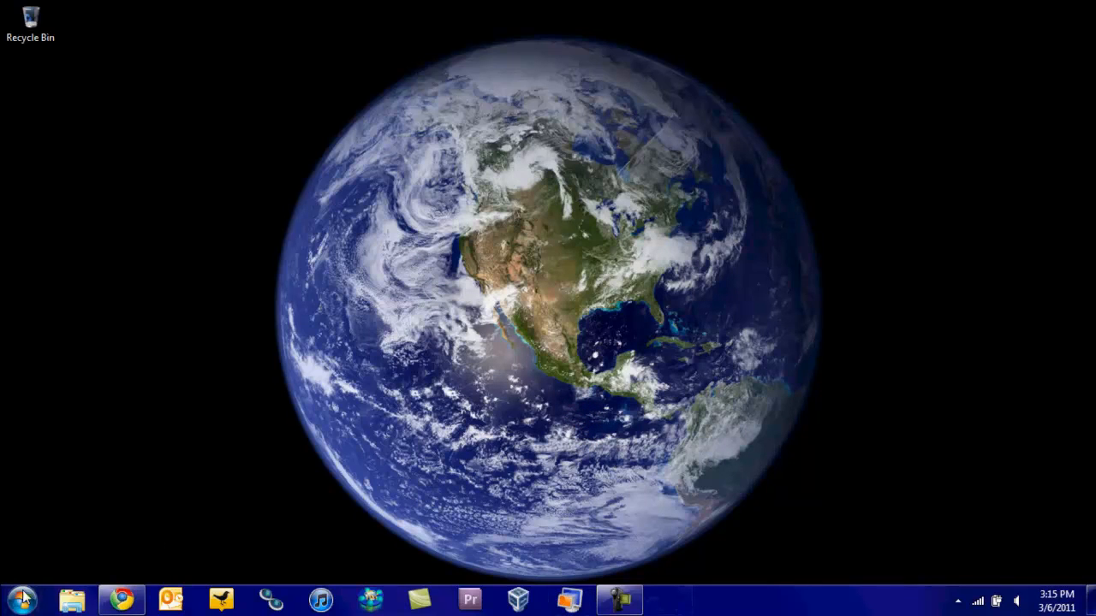
Start the Windows XP Mode virtual machine from the Virtual Machines folder.
left_click(18, 600)
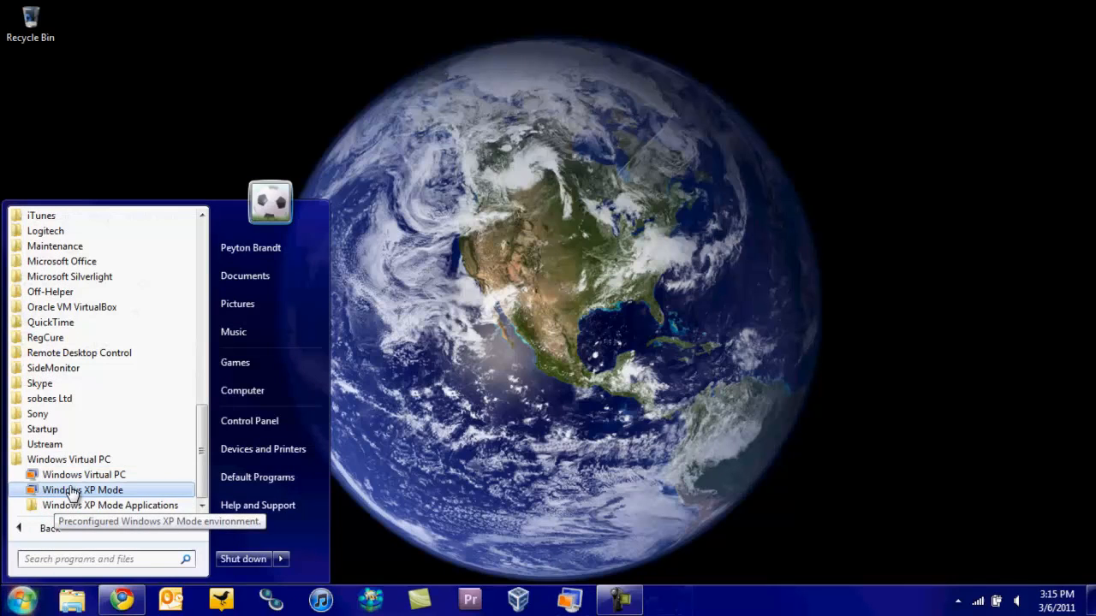
mouse_move(84, 474)
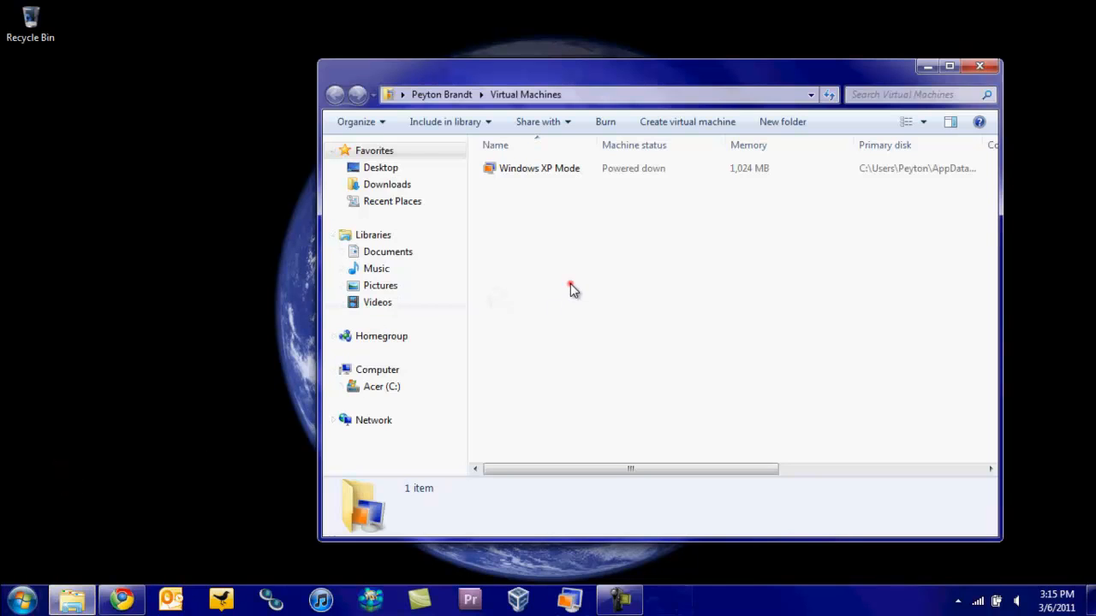
left_click(538, 167)
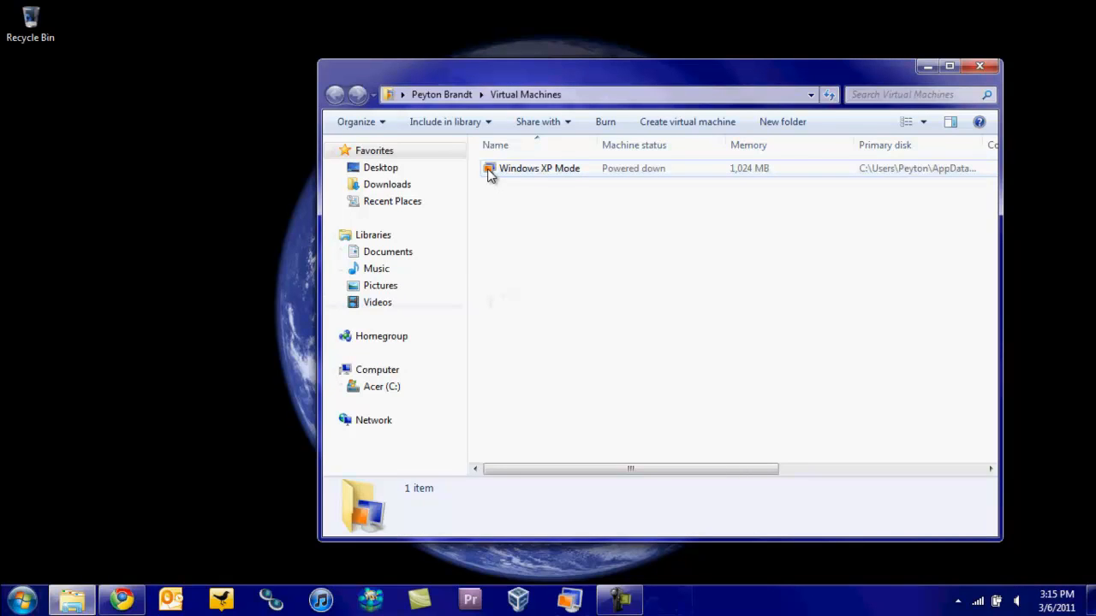
double_click(538, 168)
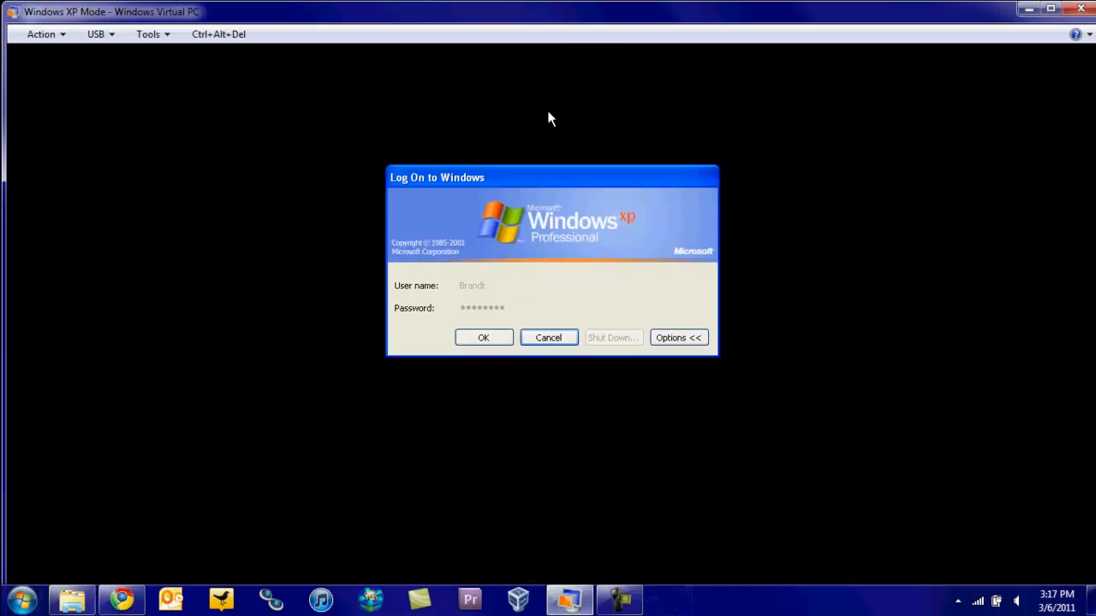
Log on to Windows XP and switch the virtual machine to full-screen view via Action.
left_click(483, 337)
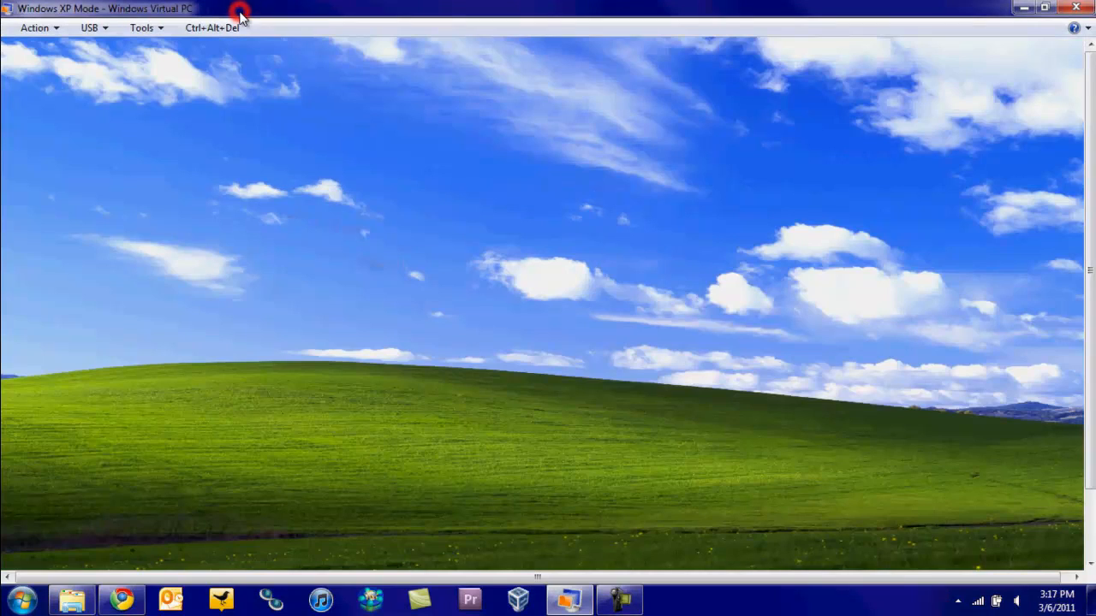
left_click(36, 27)
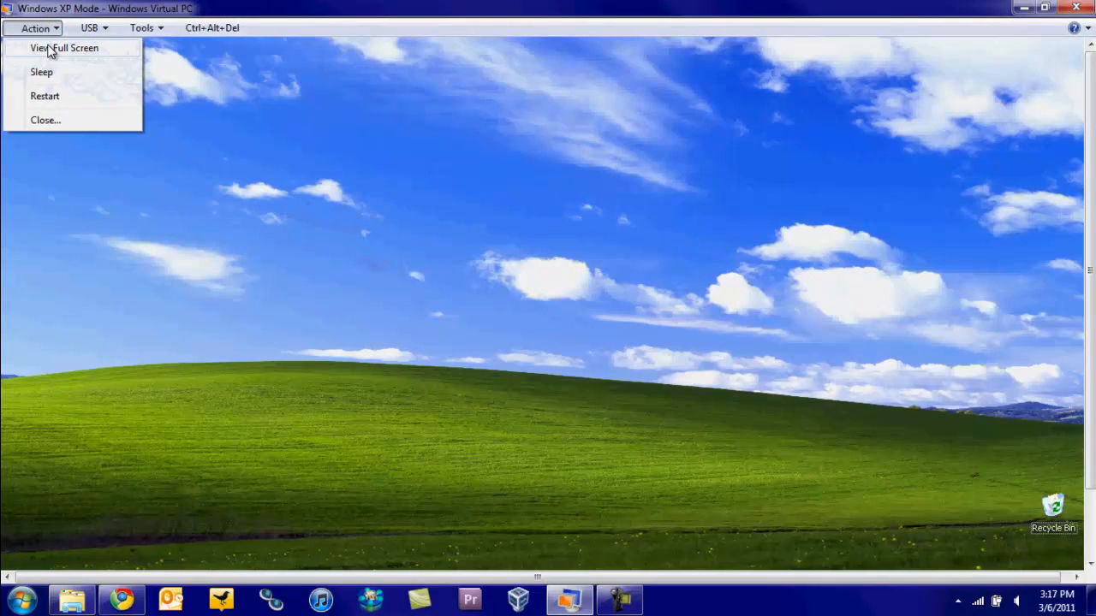
left_click(64, 47)
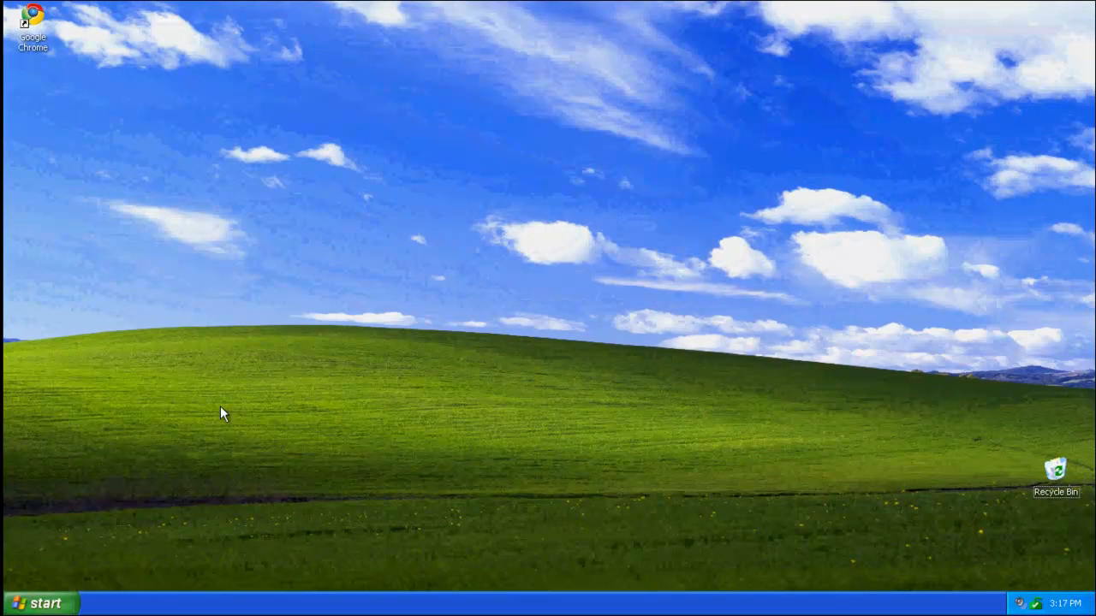
mouse_move(381, 7)
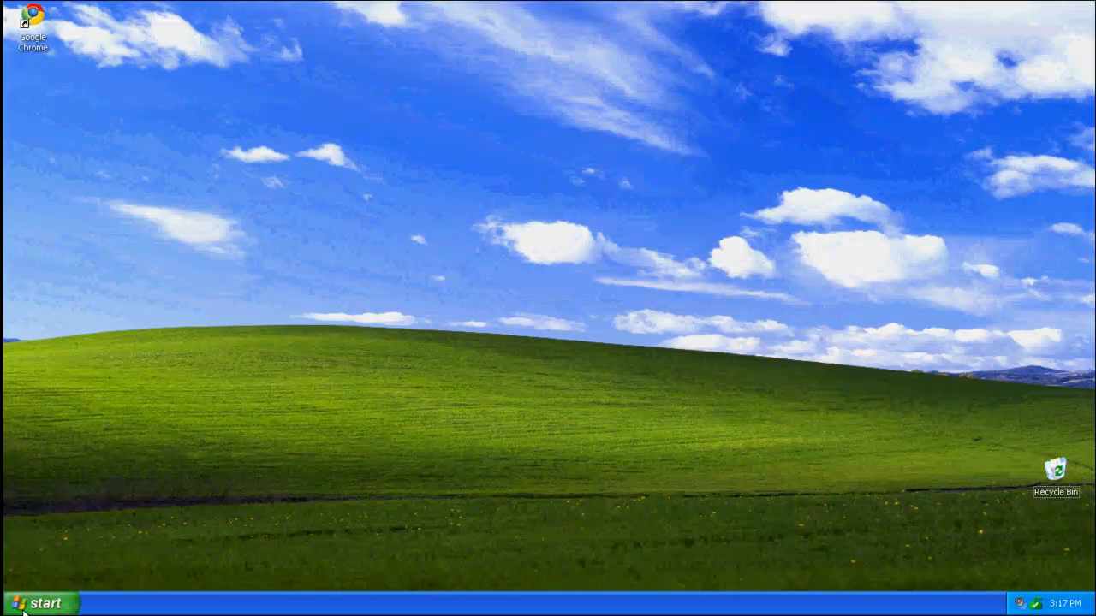
Close the XP Mode window choosing Shut down, leaving the machine powered down.
left_click(38, 603)
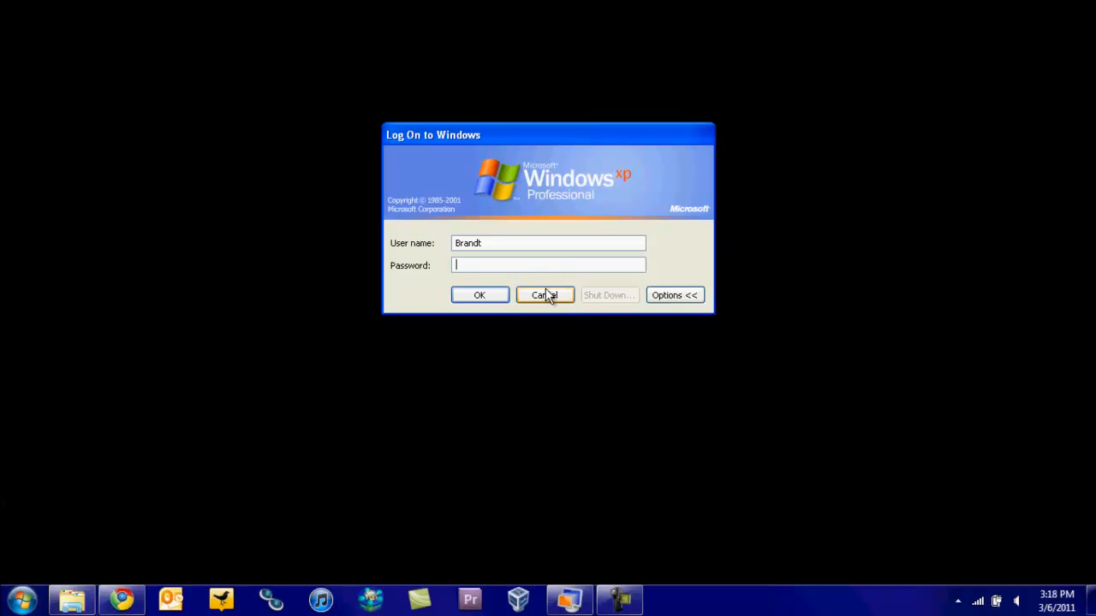
right_click(569, 599)
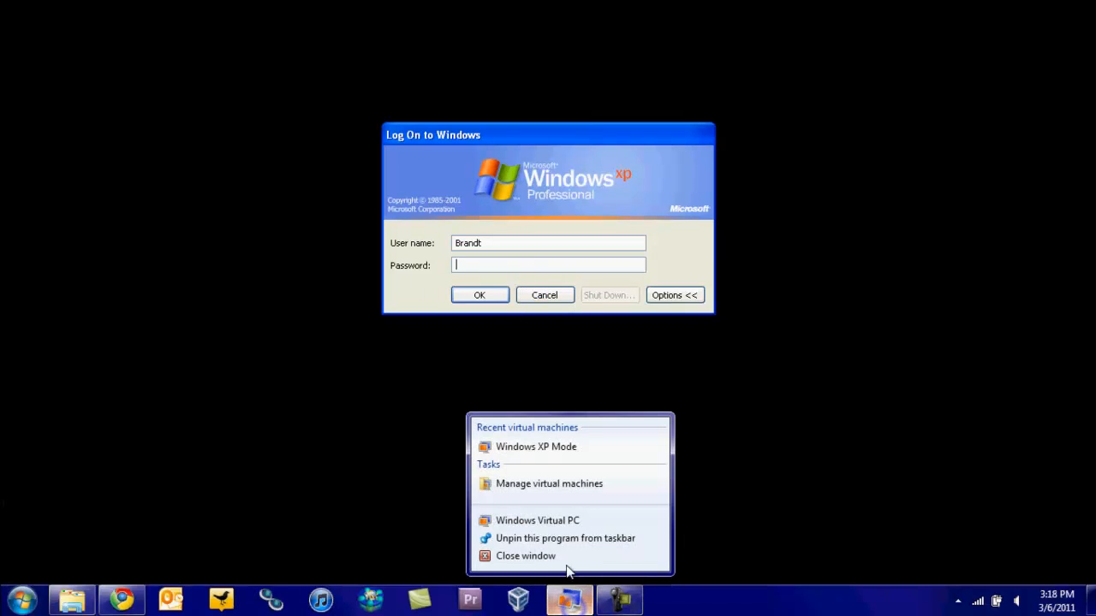
left_click(524, 555)
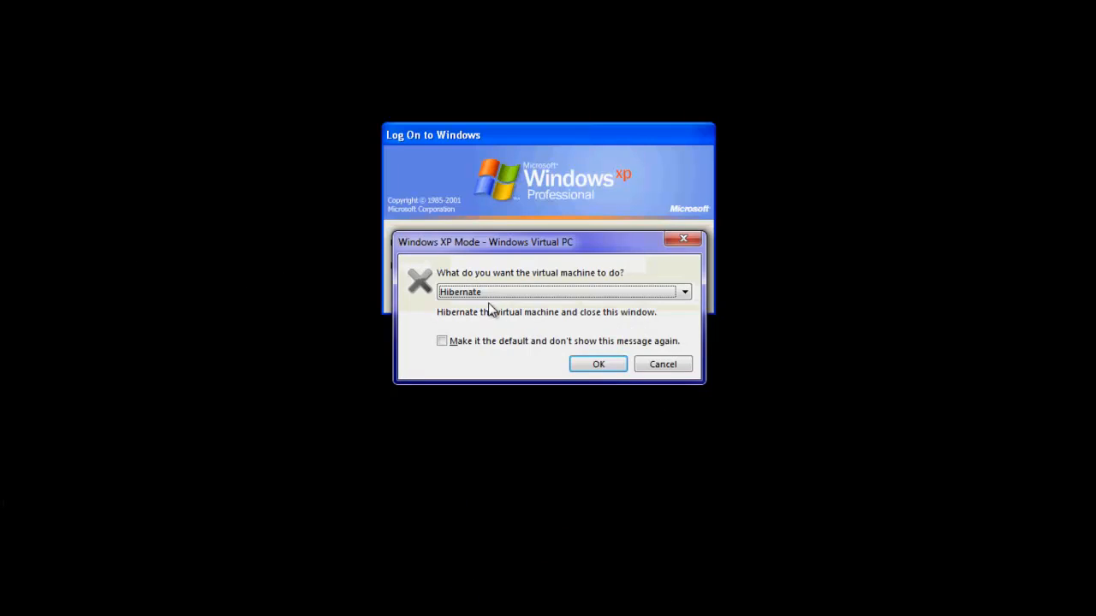
left_click(562, 292)
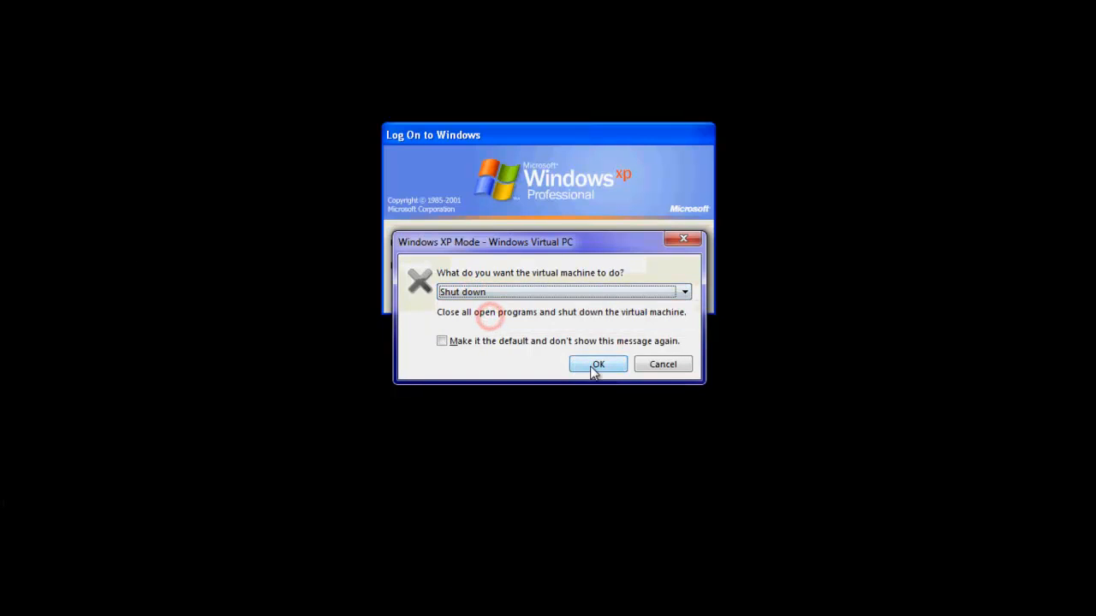
left_click(598, 363)
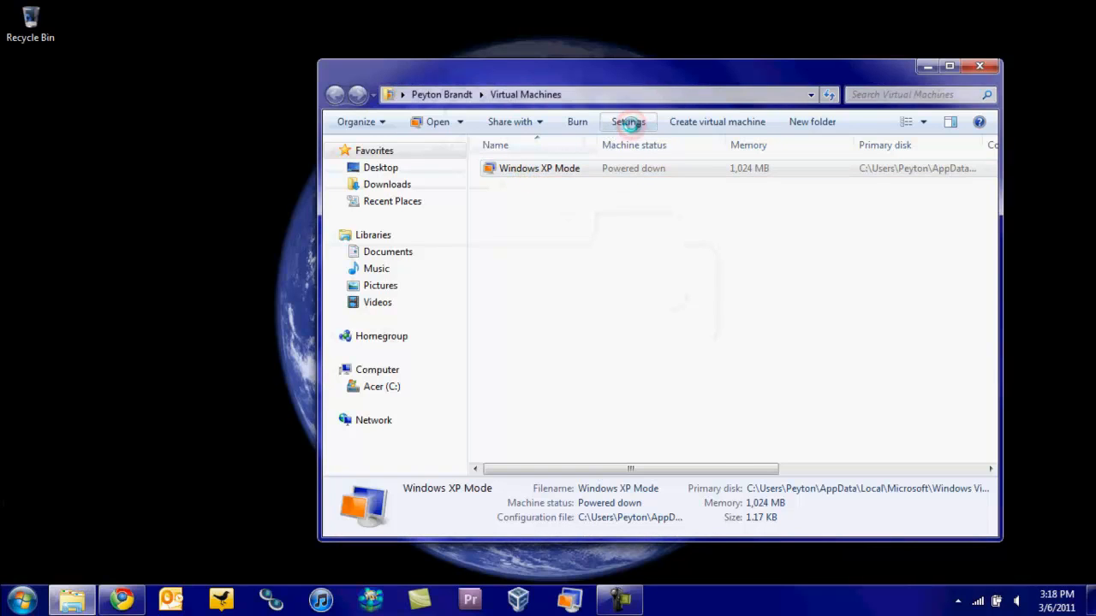
left_click(629, 122)
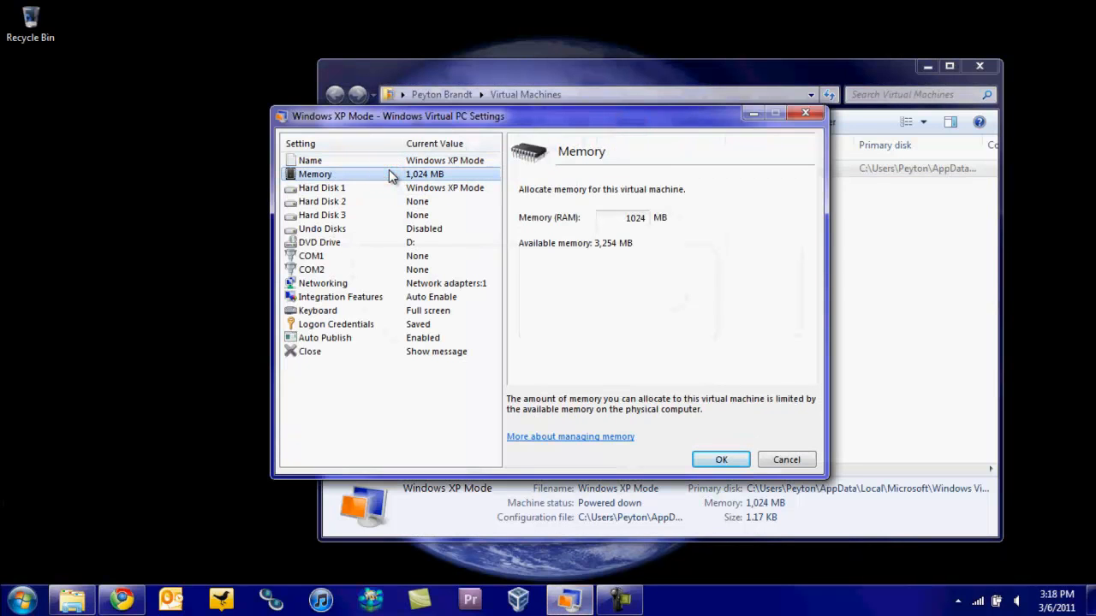
mouse_move(442, 203)
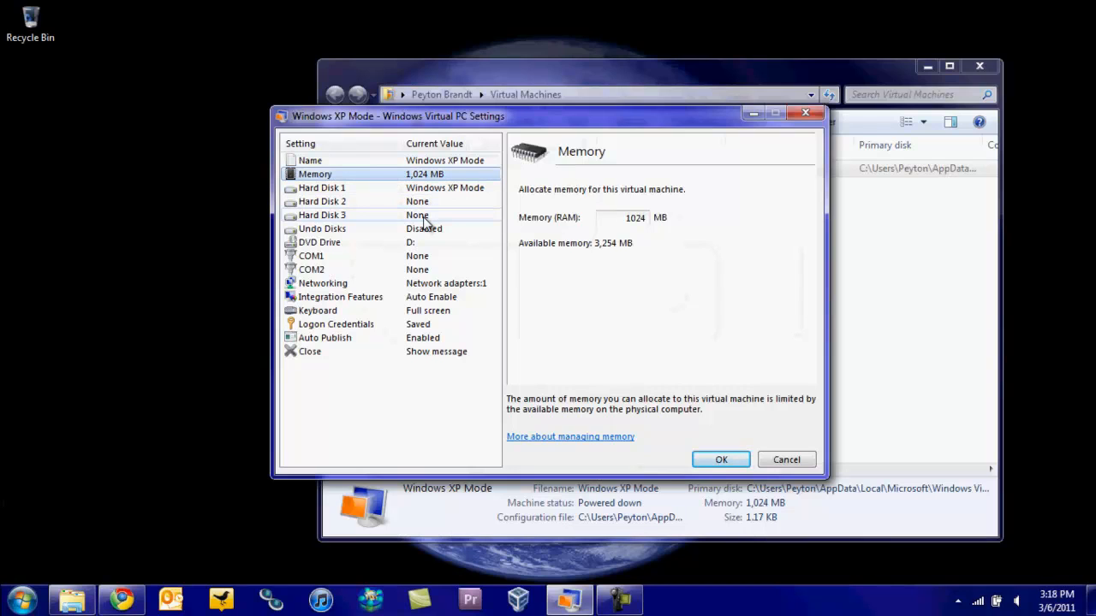
left_click(322, 202)
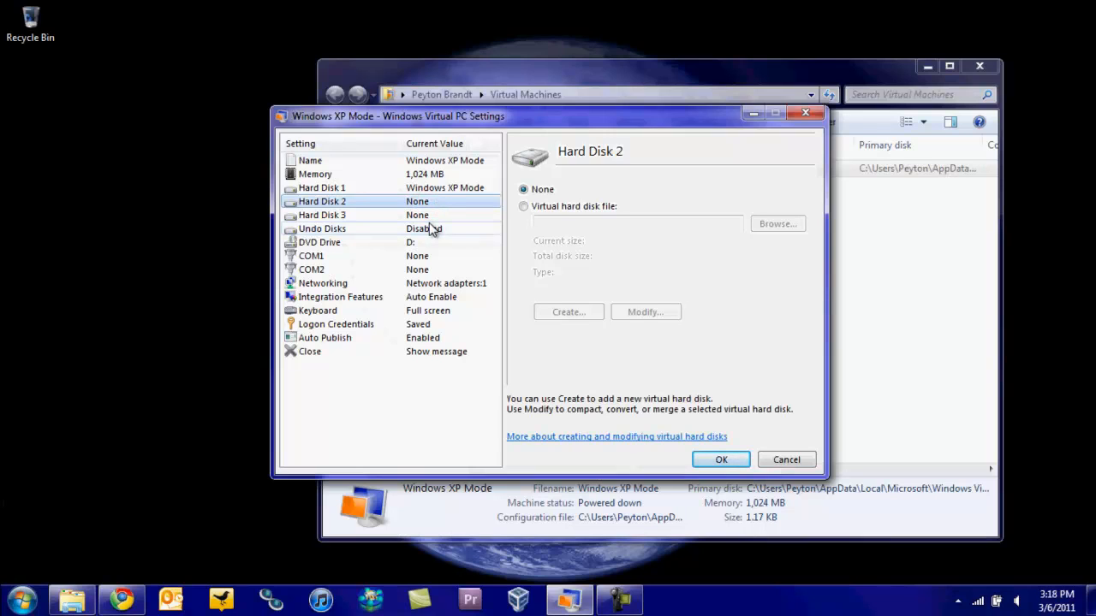
left_click(322, 282)
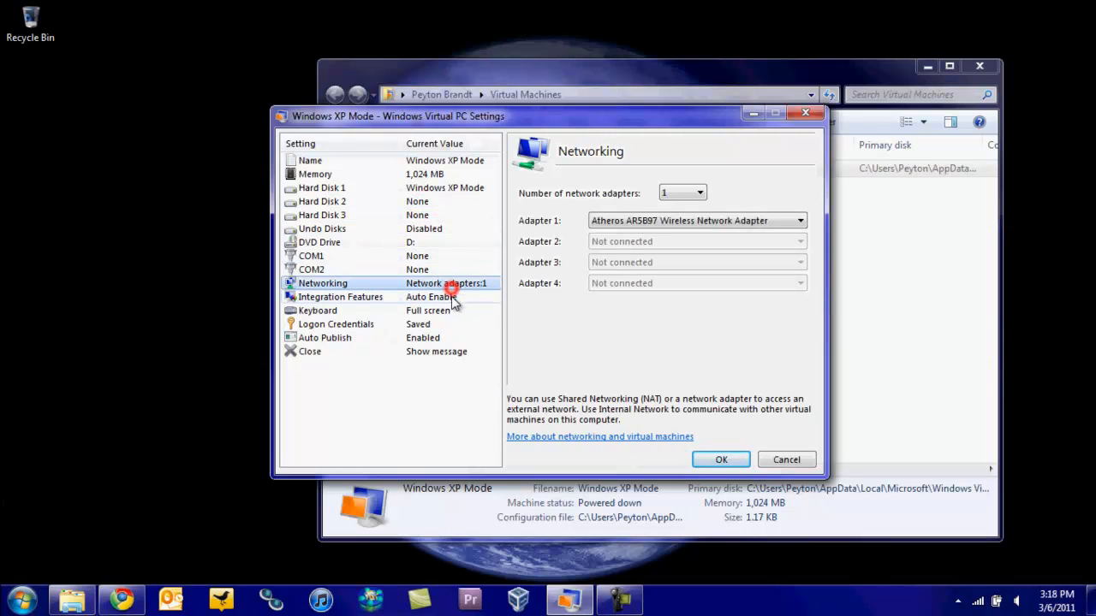
mouse_move(436, 325)
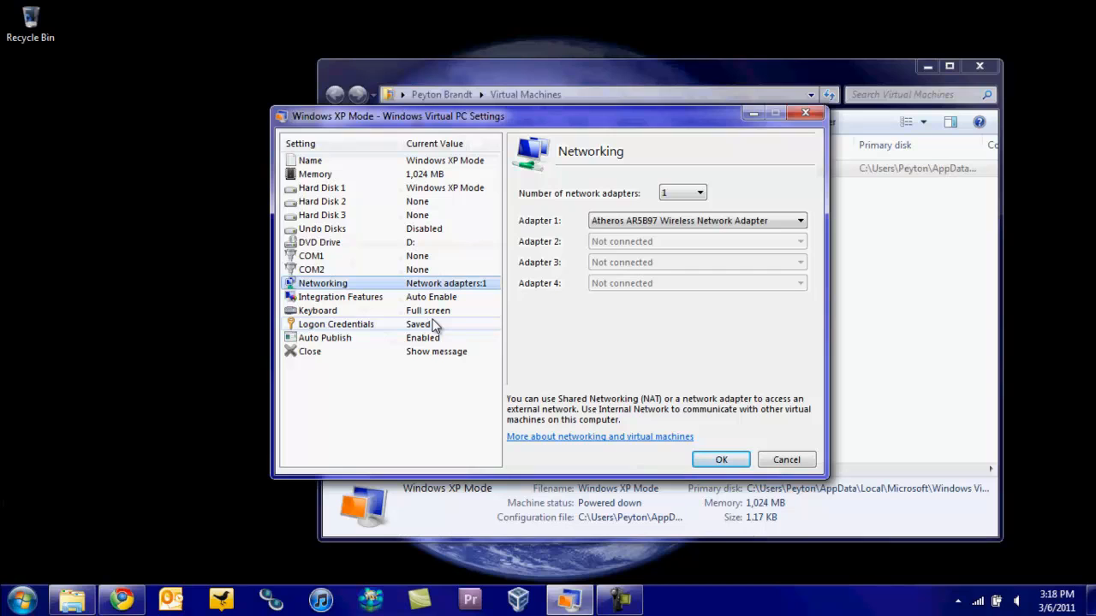
mouse_move(681, 459)
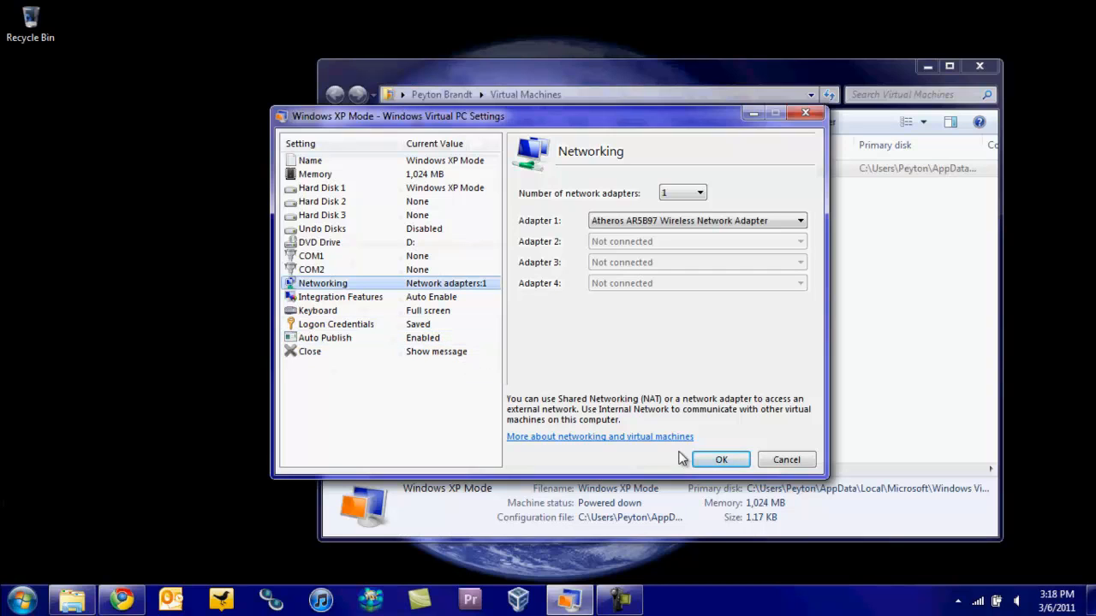
left_click(721, 459)
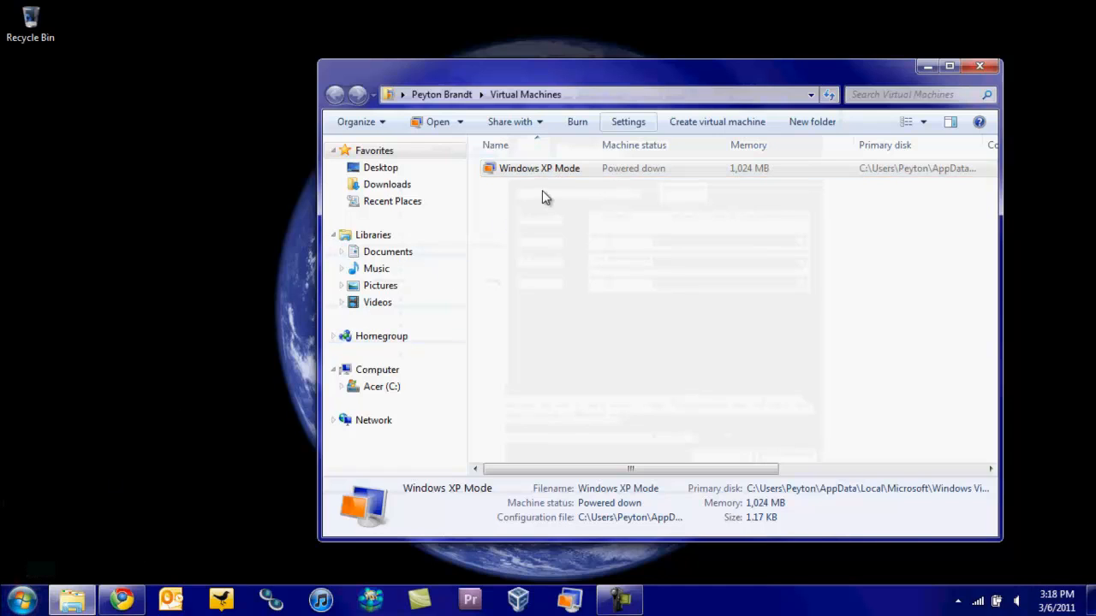
mouse_move(231, 469)
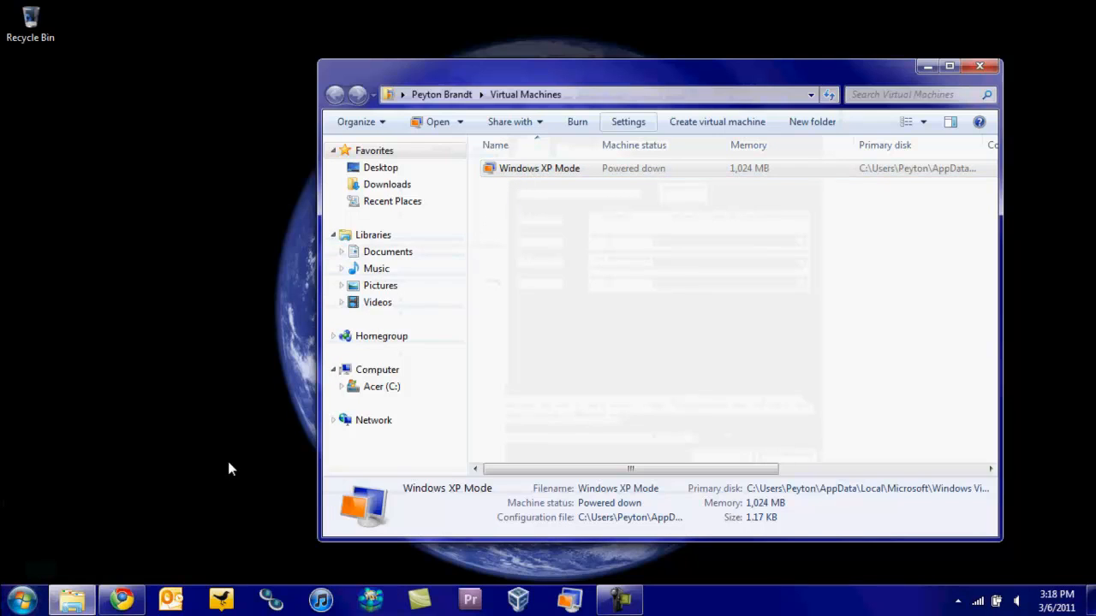
Launch Outlook Express (Windows XP Mode) from the Windows XP Mode Applications folder.
left_click(17, 599)
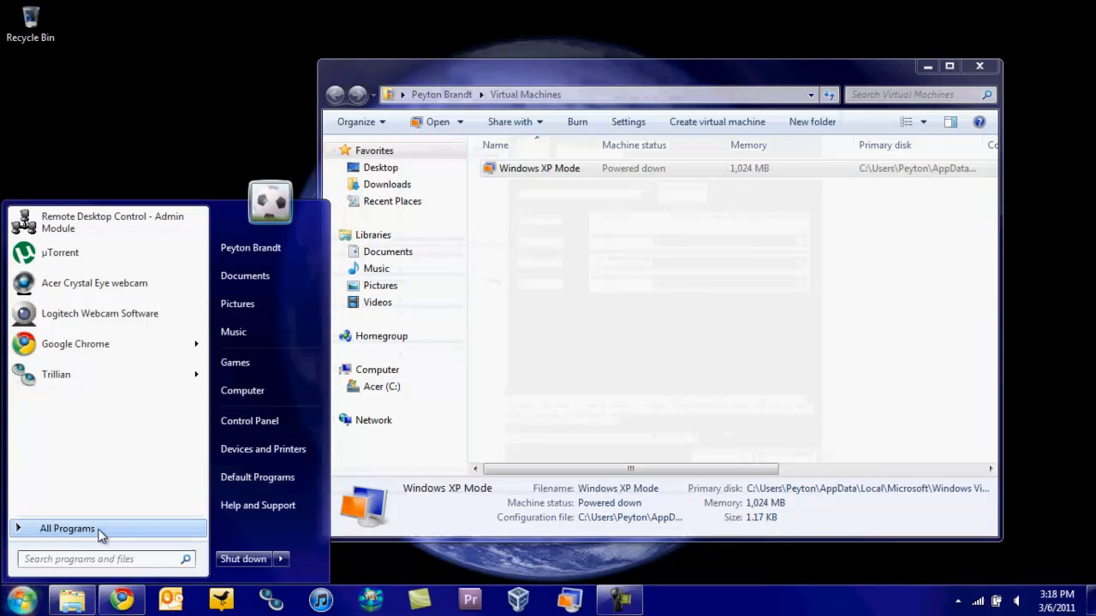
left_click(67, 528)
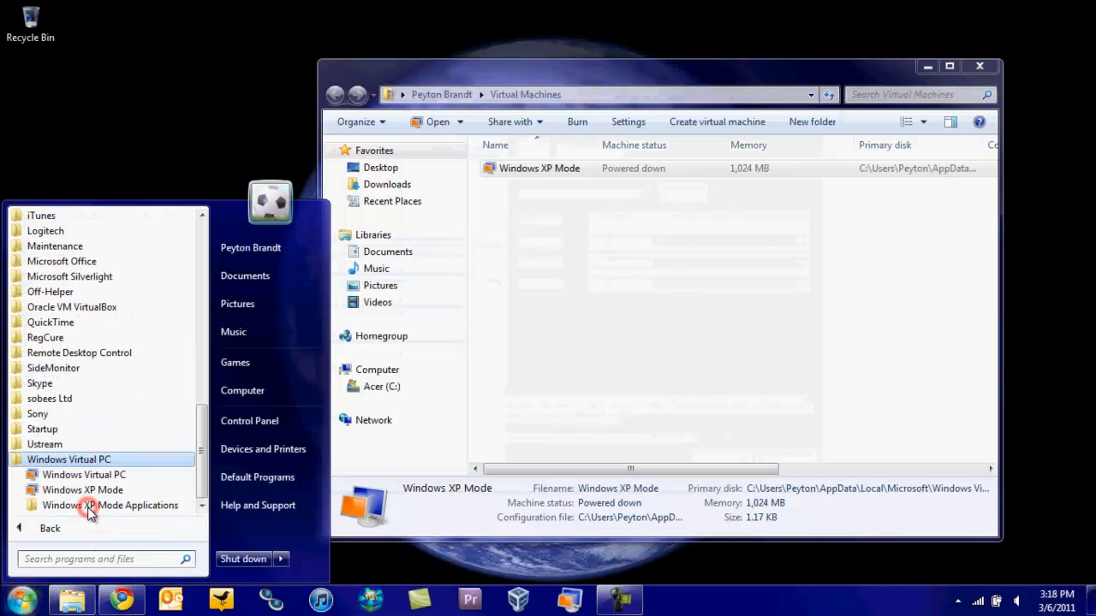
mouse_move(120, 506)
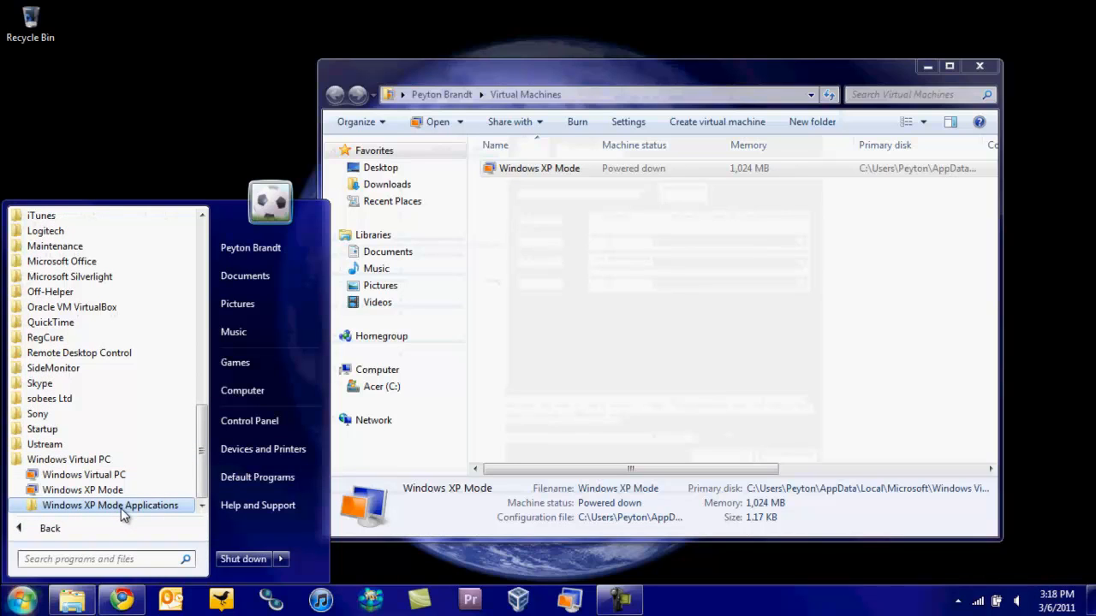
left_click(109, 505)
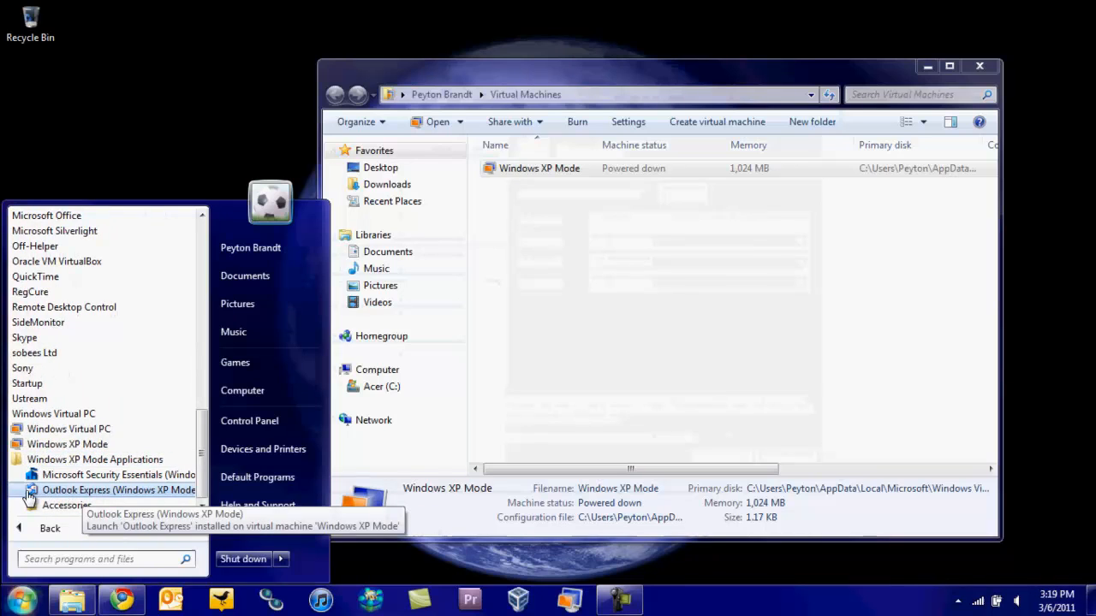
left_click(120, 490)
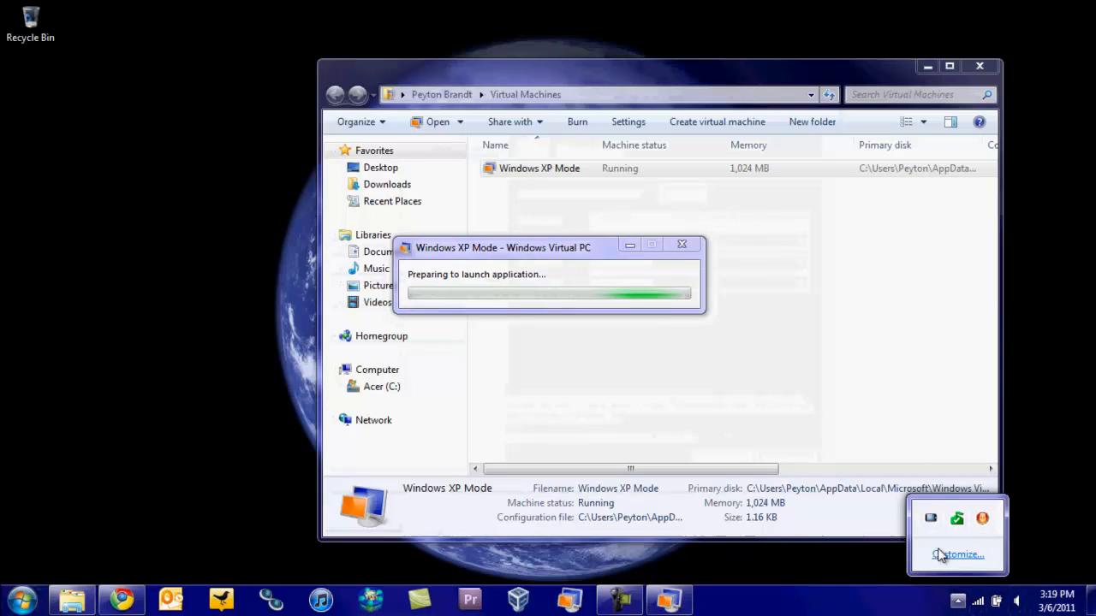
mouse_move(958, 517)
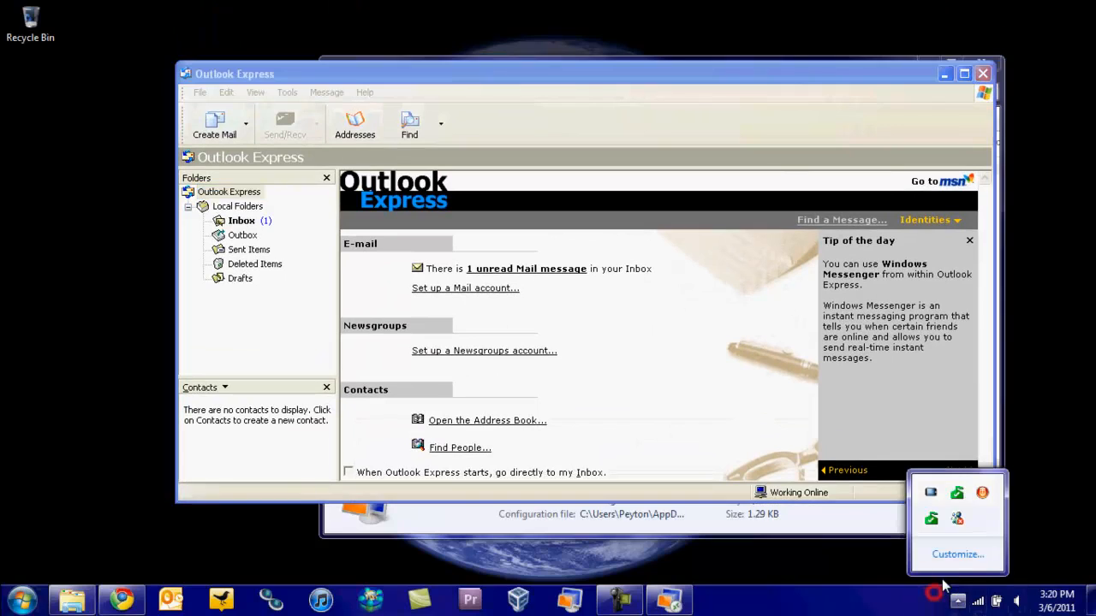
mouse_move(931, 521)
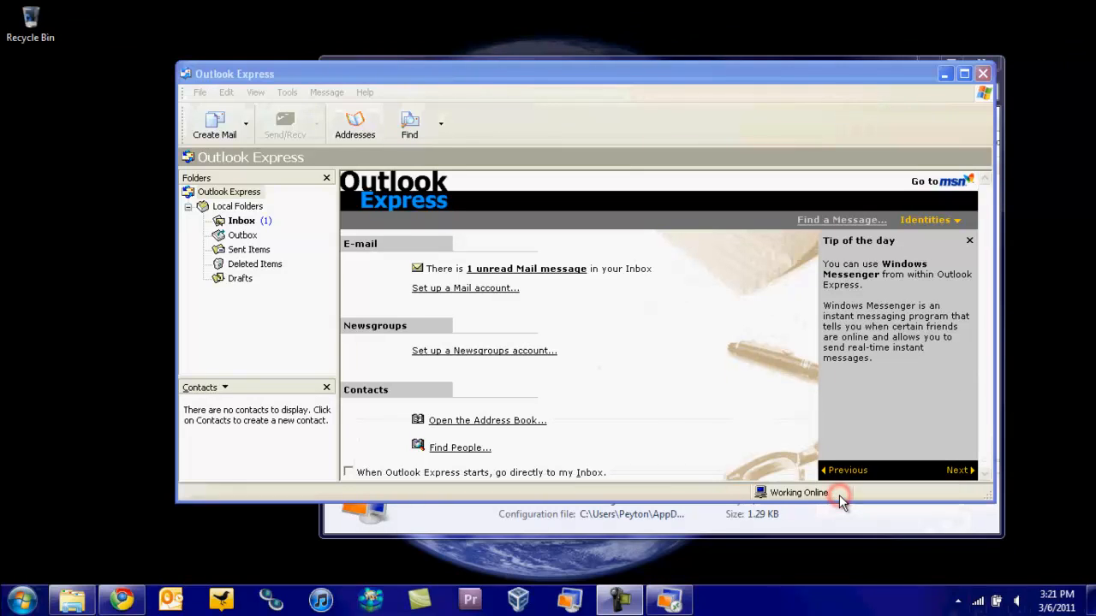
mouse_move(743, 500)
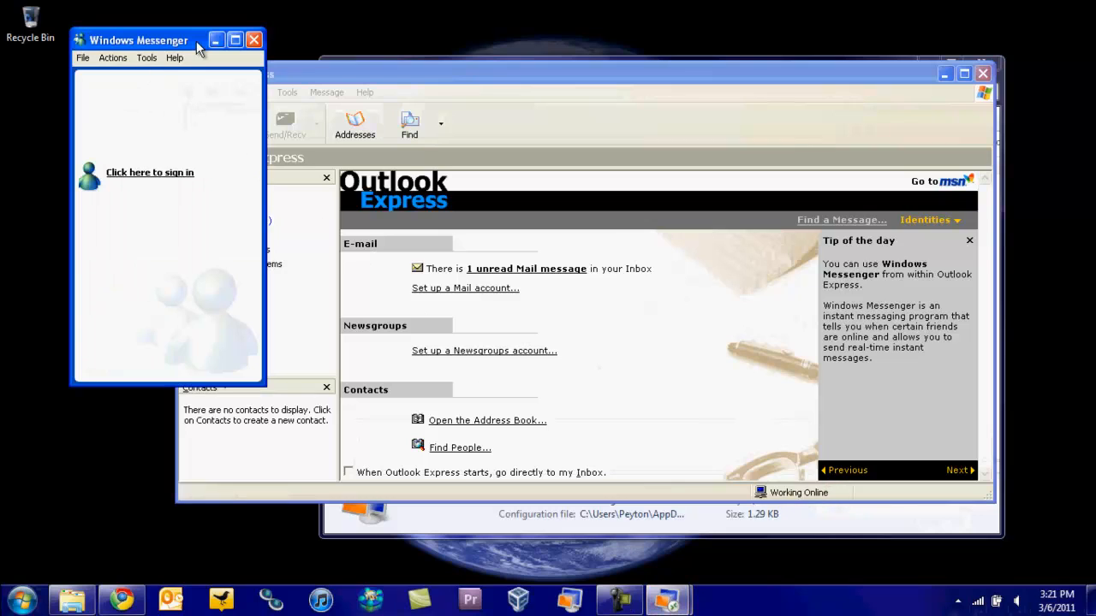
Close the Windows Messenger window via File > Close, leaving Outlook Express running.
left_click(82, 59)
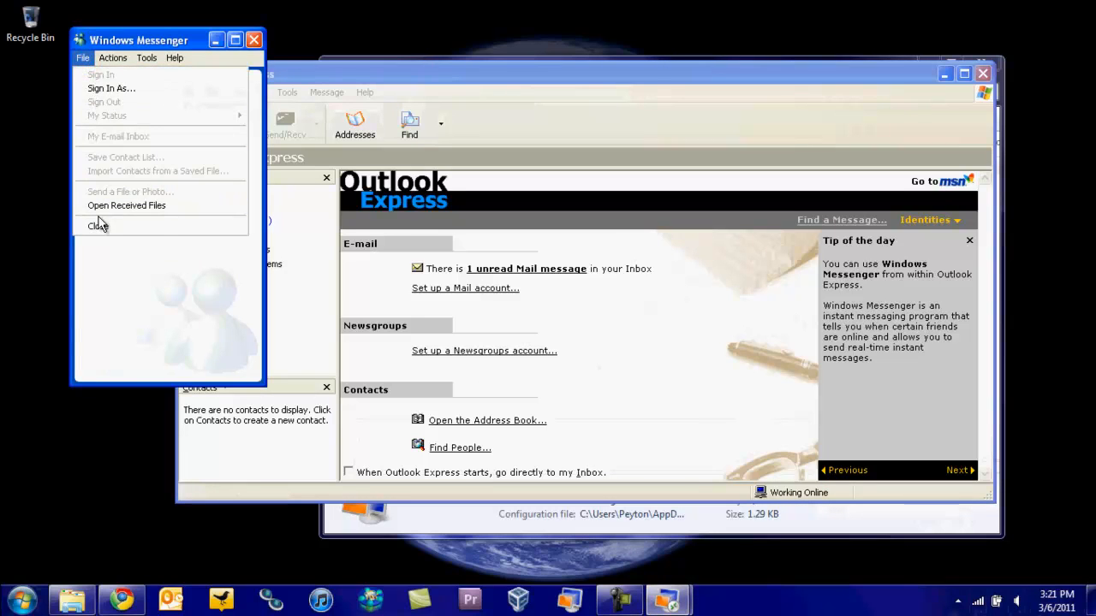
left_click(97, 226)
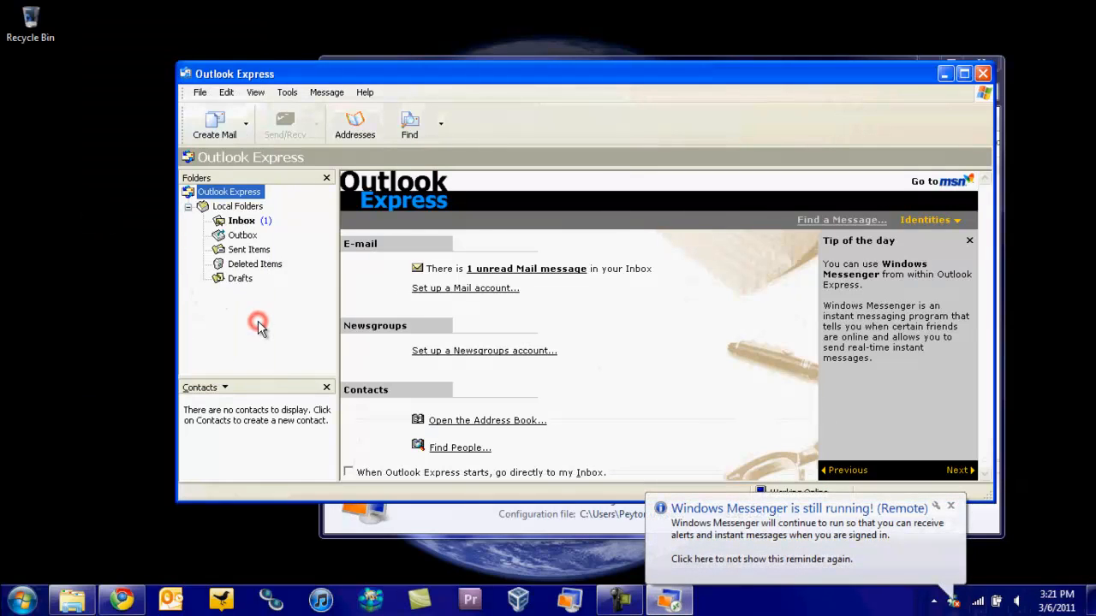